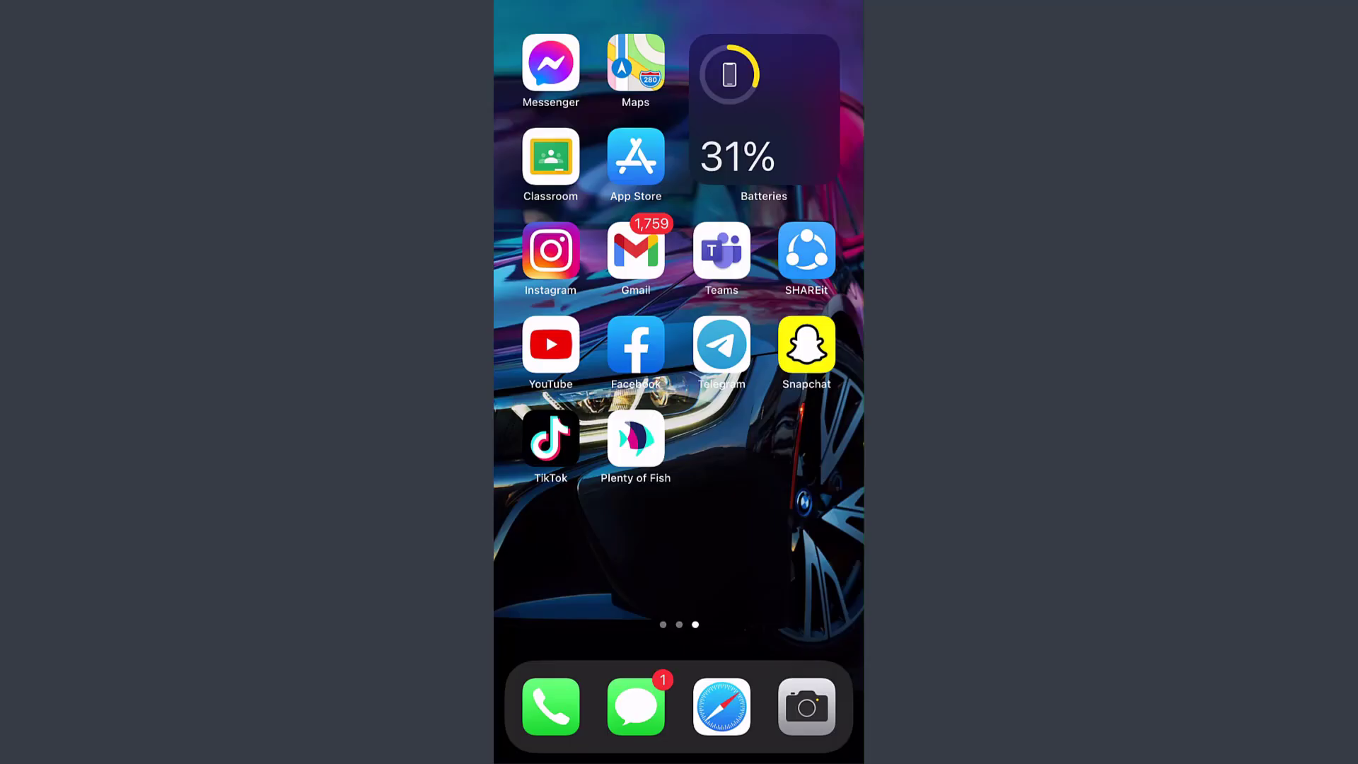
Step: In Plenty of Fish, reach Manage Account from the profile page and switch Hide My Profile on
click(635, 437)
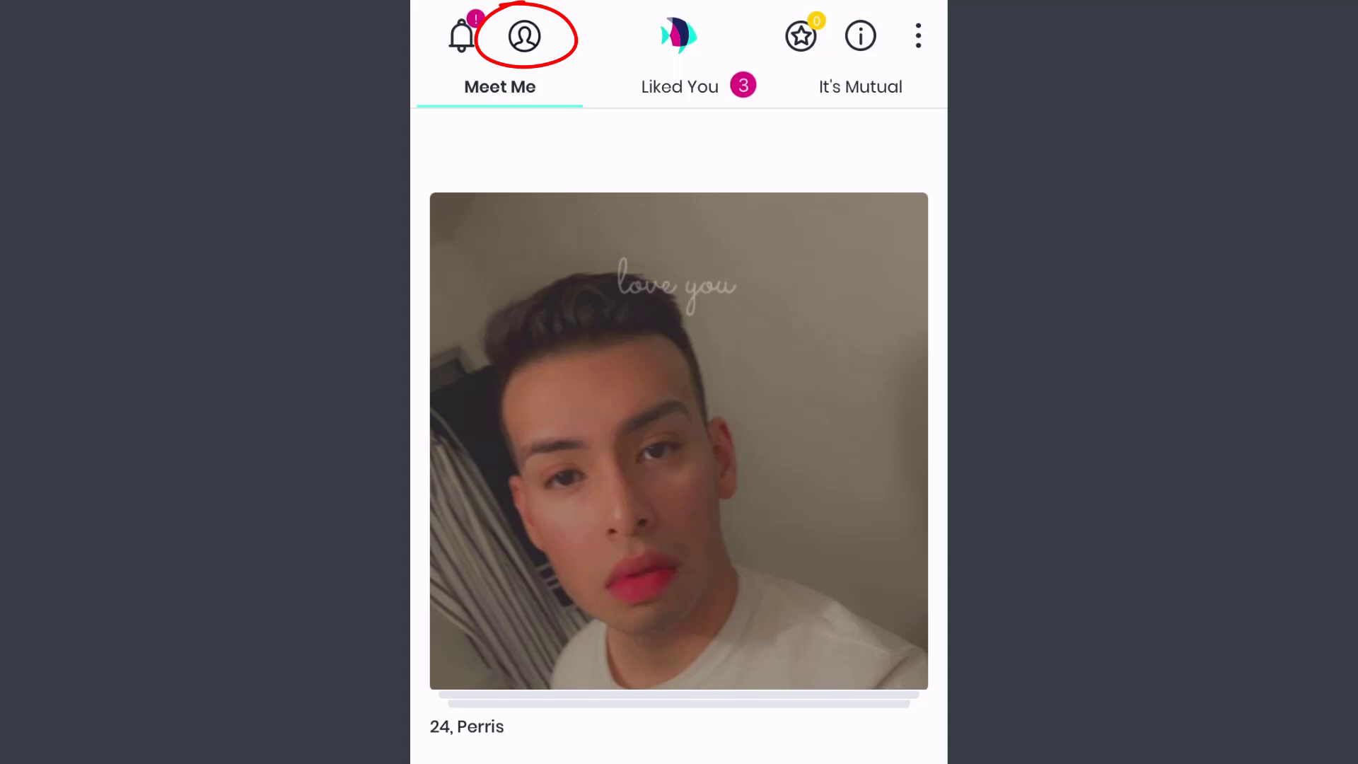
click(523, 35)
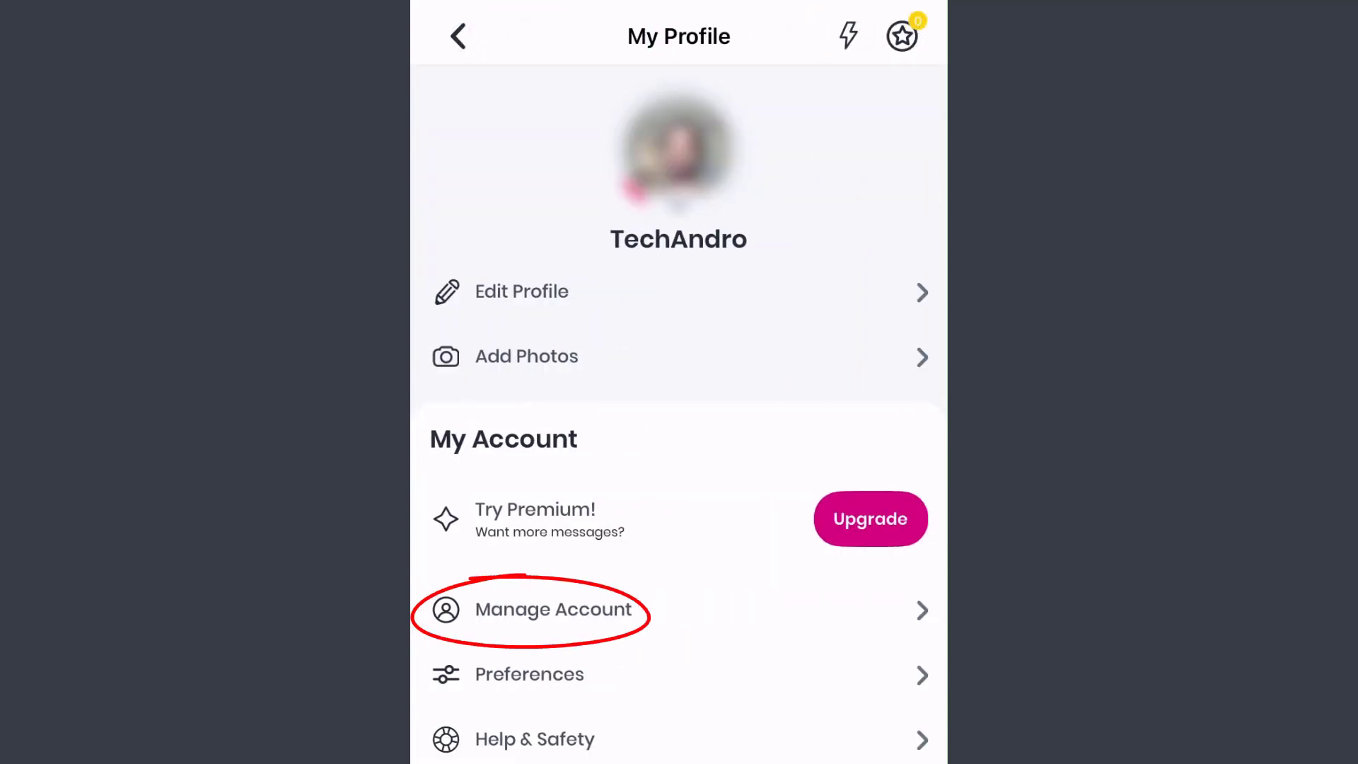
click(556, 608)
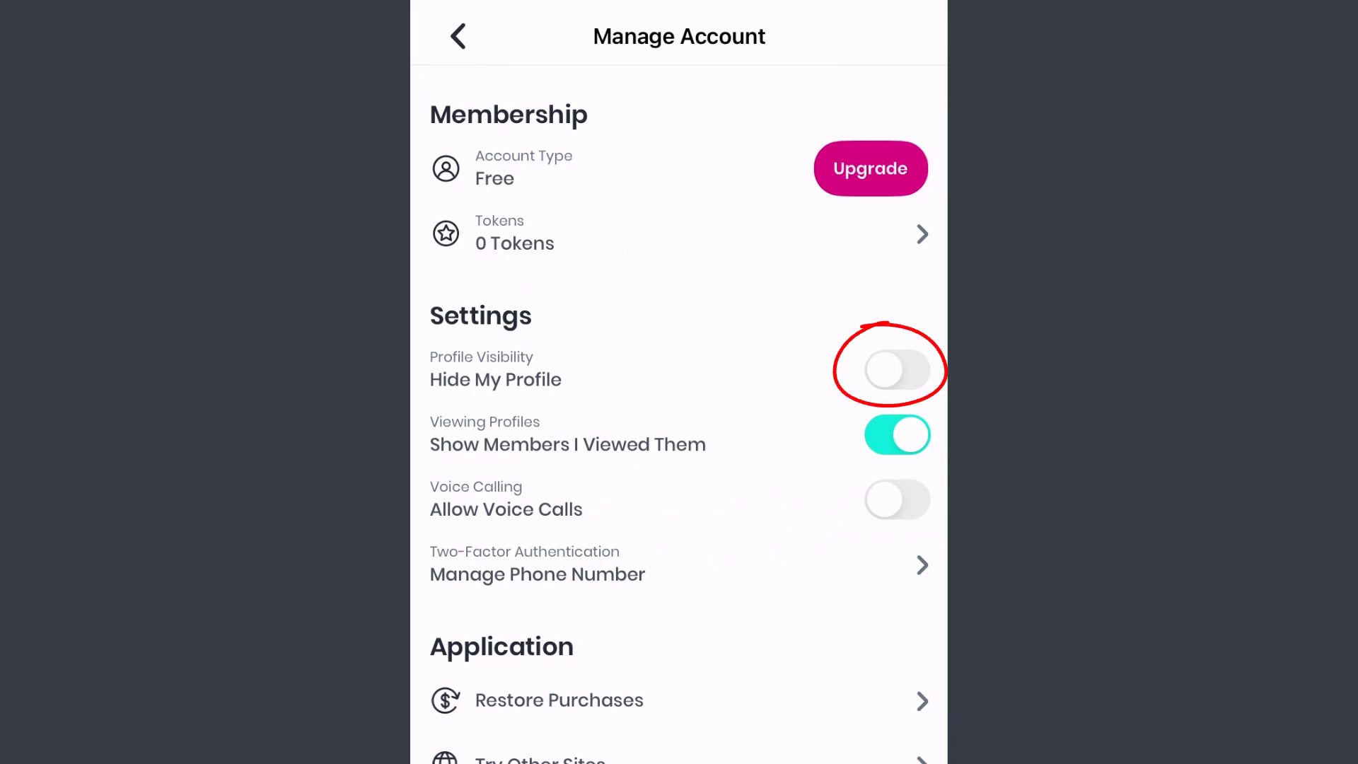
click(896, 369)
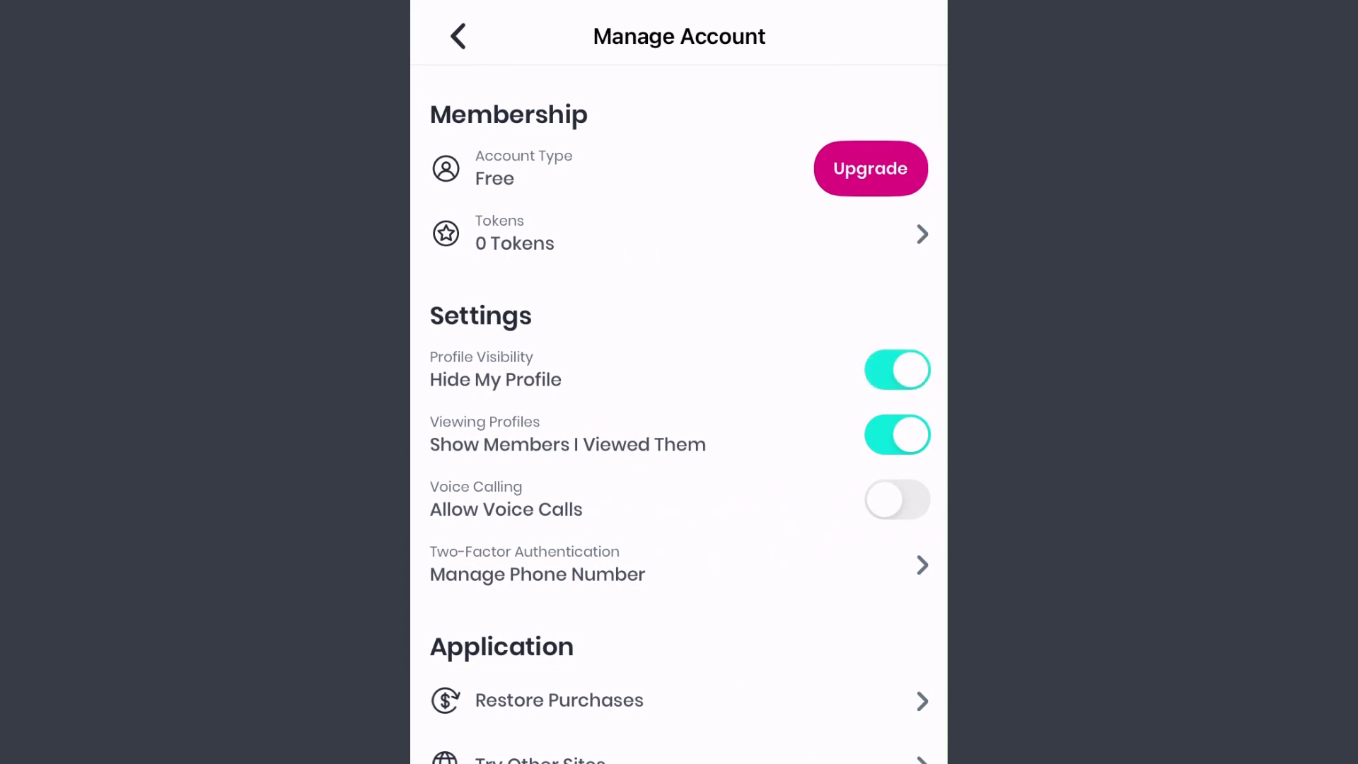